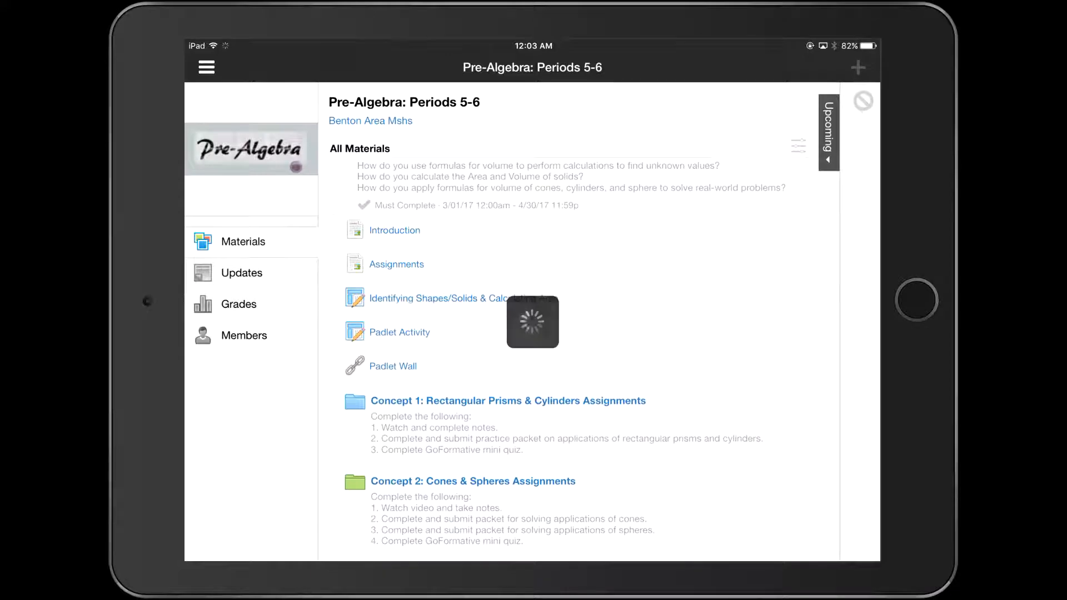
# - Open the assignment's attached IdentifyingShapesandAreaReview.pdf worksheet from its attachments list
pyautogui.click(440, 298)
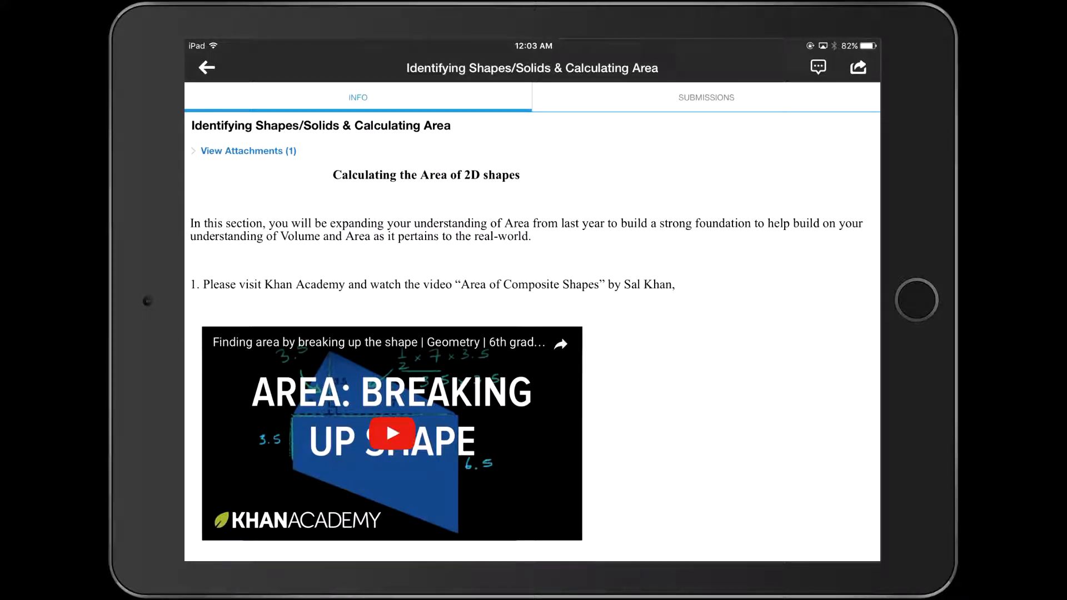
pyautogui.click(248, 150)
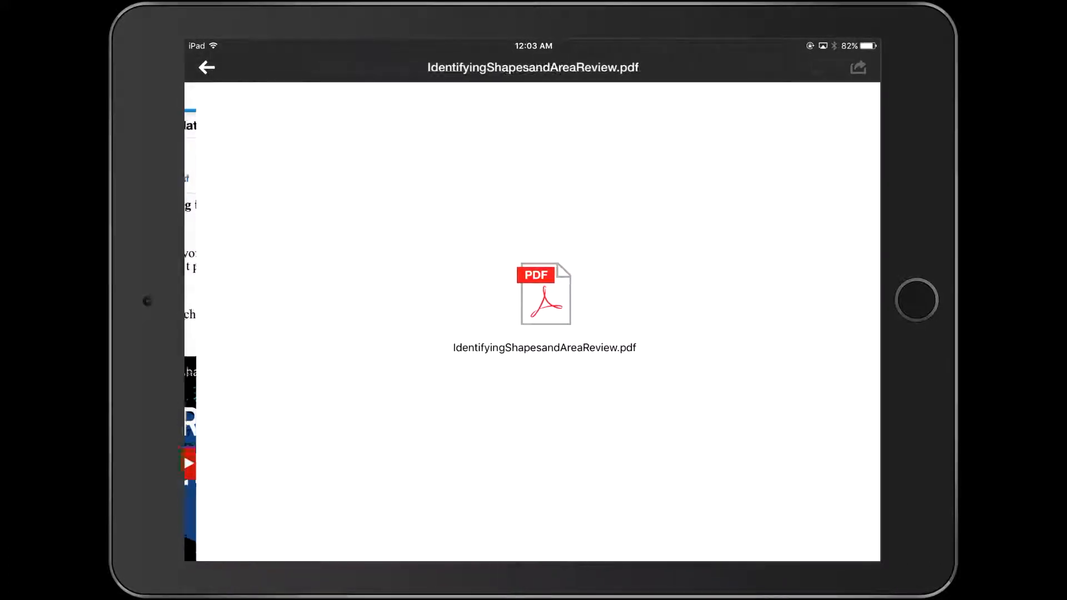
pyautogui.click(544, 293)
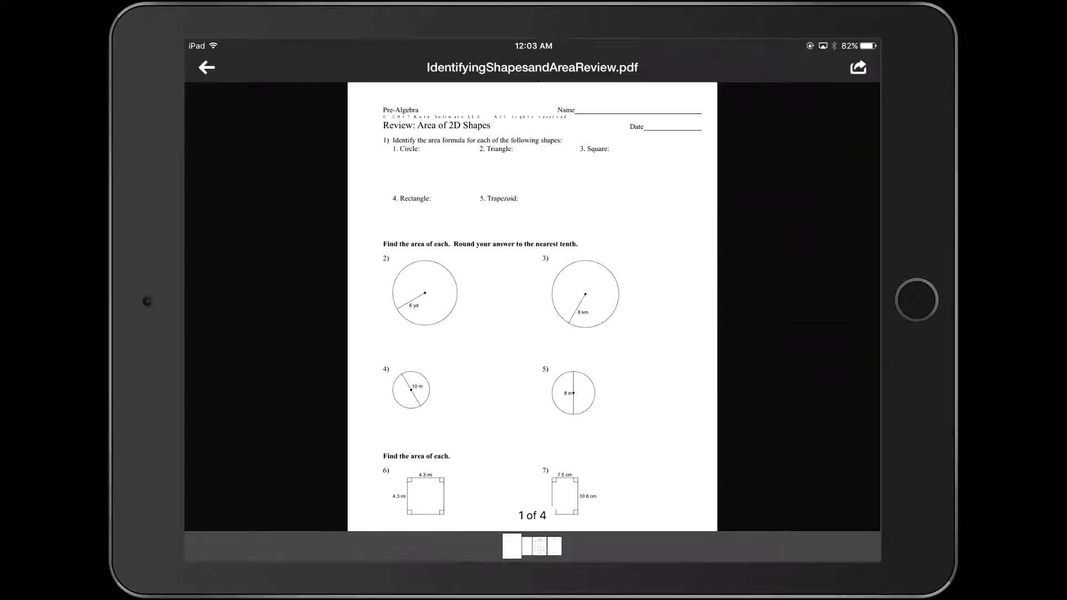
# - Share the worksheet PDF from Schoology using Import with Notability
pyautogui.click(857, 66)
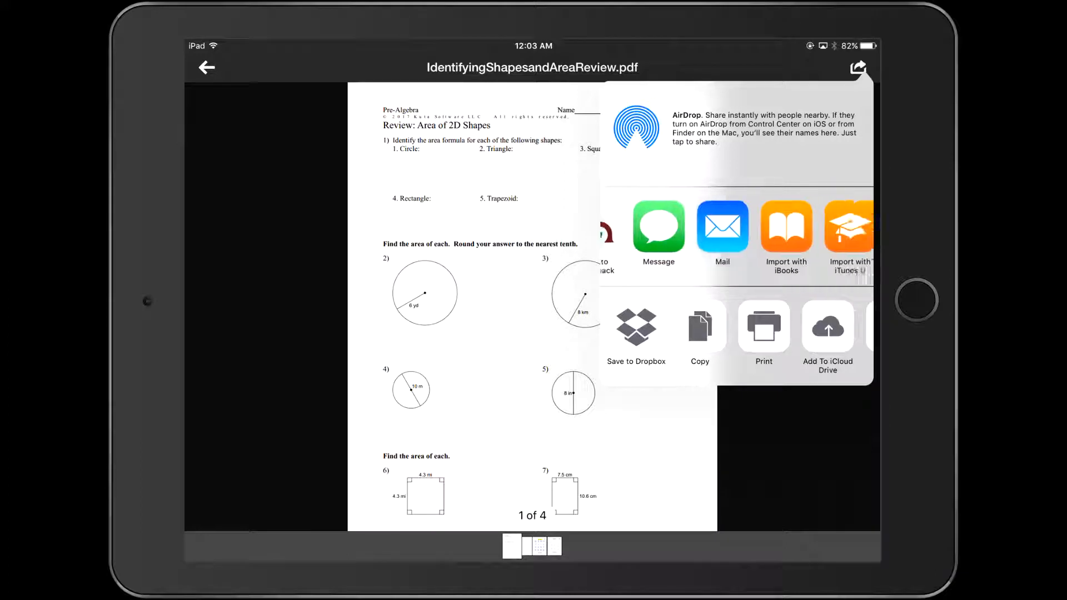
pyautogui.hscroll(-3)
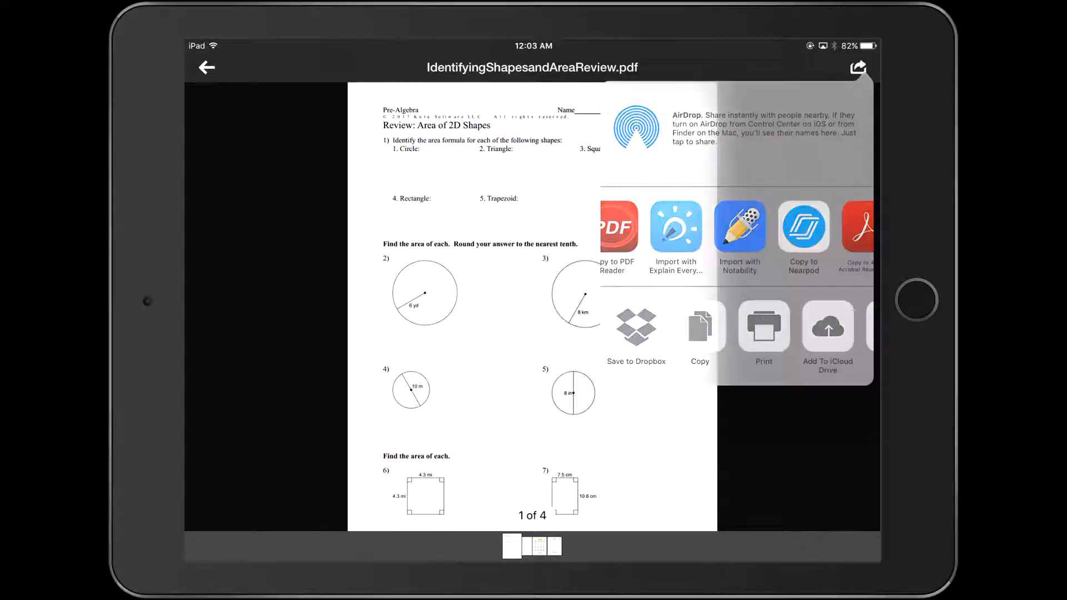
pyautogui.click(739, 228)
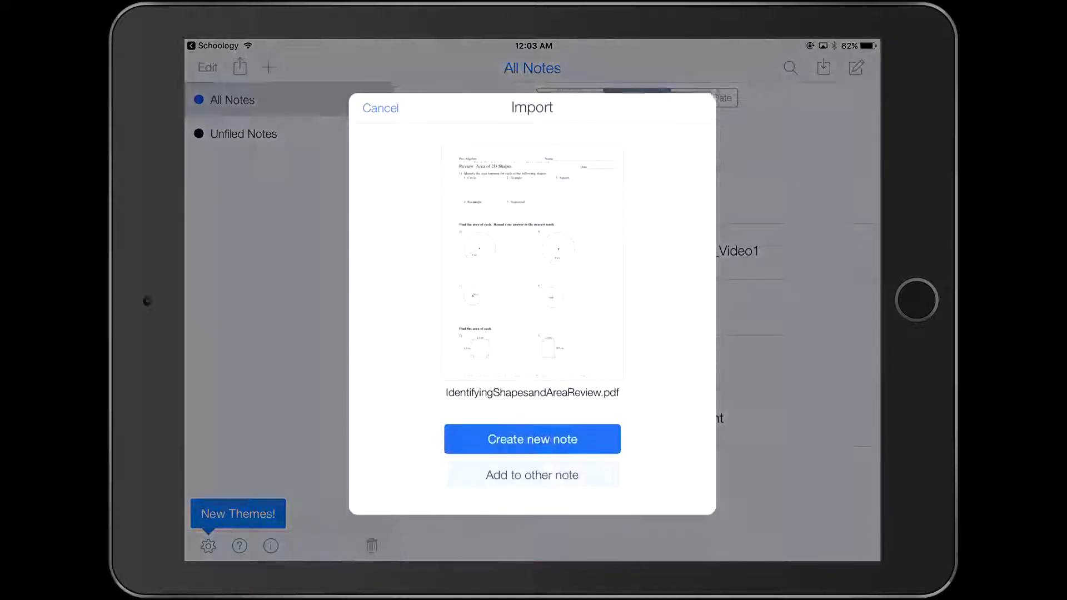
# - Create a new note from the worksheet and move to problem 5's circle with the pen selected
pyautogui.click(533, 439)
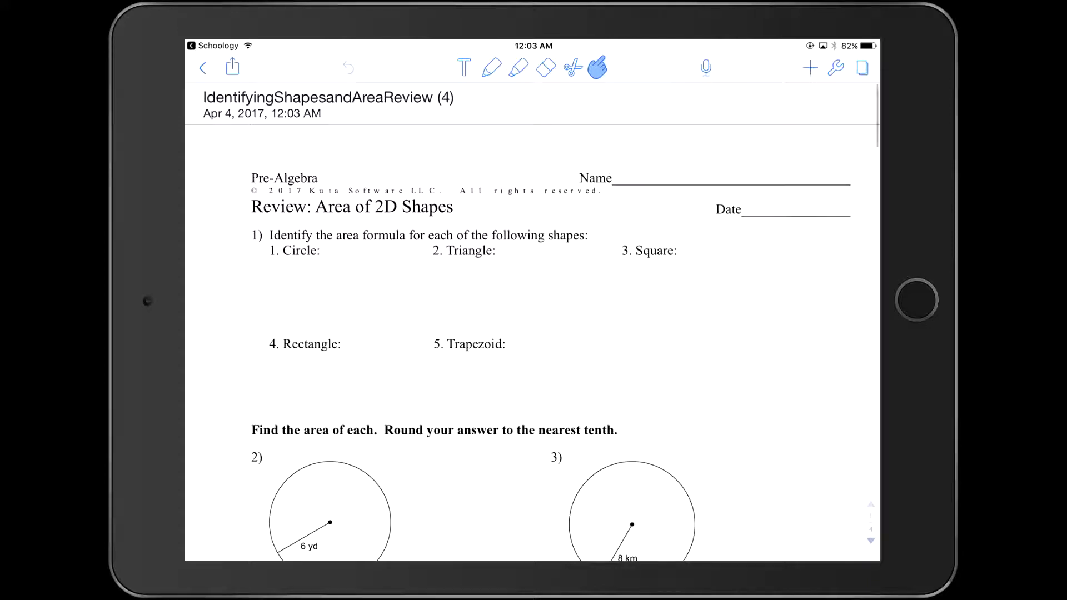
pyautogui.scroll(-3)
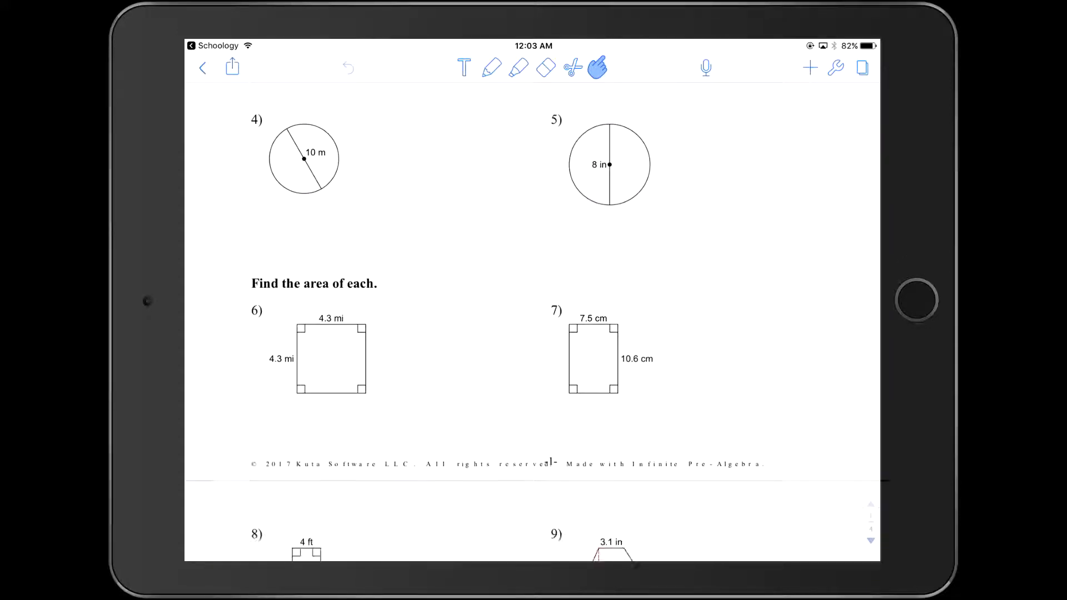
pyautogui.scroll(-3)
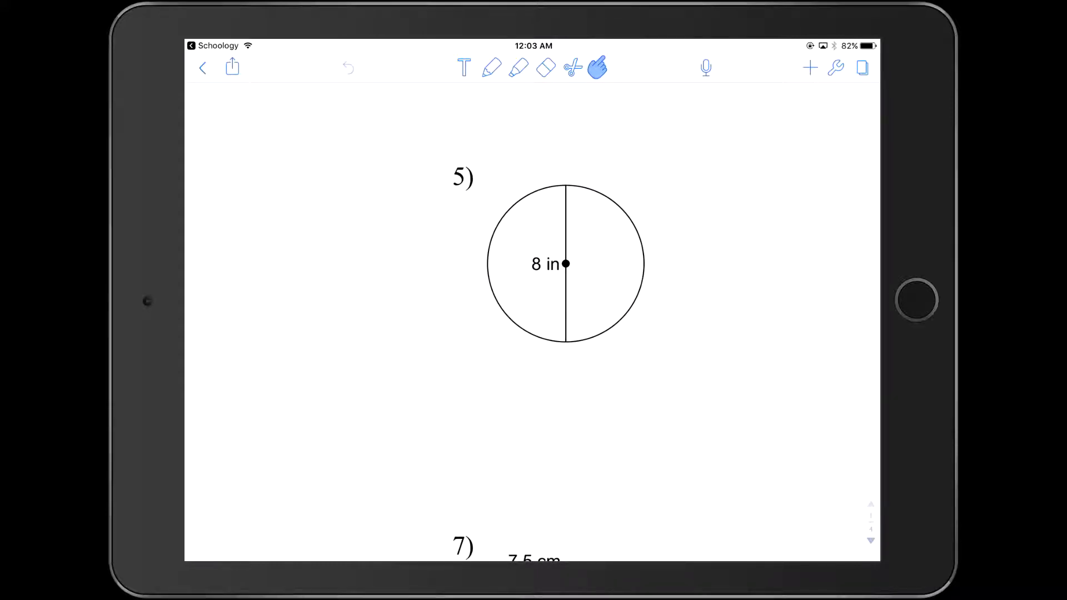
pyautogui.click(492, 67)
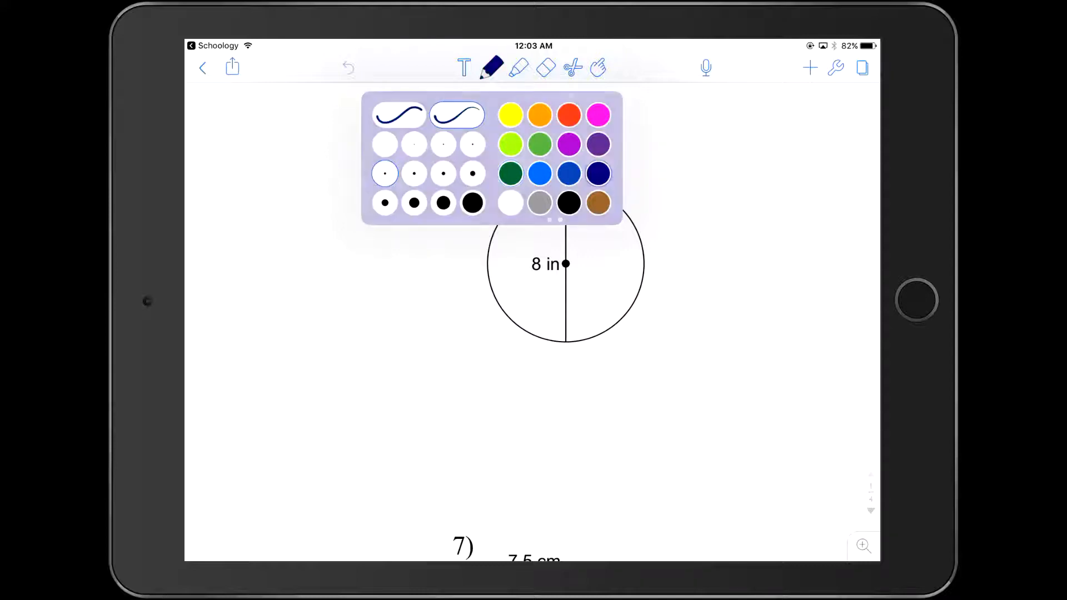
# - Handwrite A=πr² left of the 8-inch circle and r=4 to its right in navy ink
pyautogui.click(492, 68)
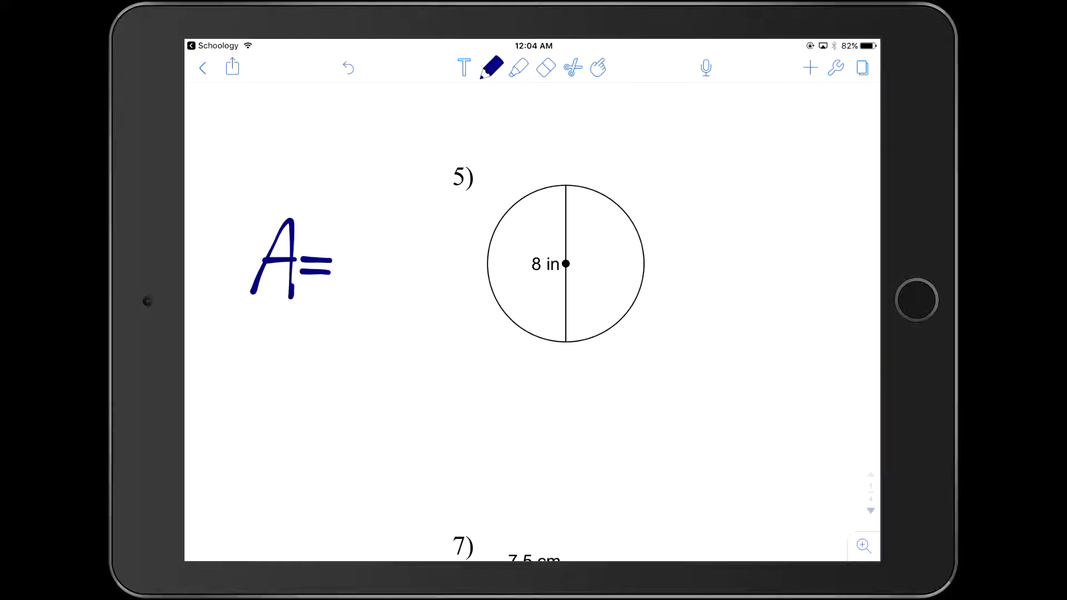
pyautogui.moveTo(340, 265); pyautogui.dragTo(435, 231)
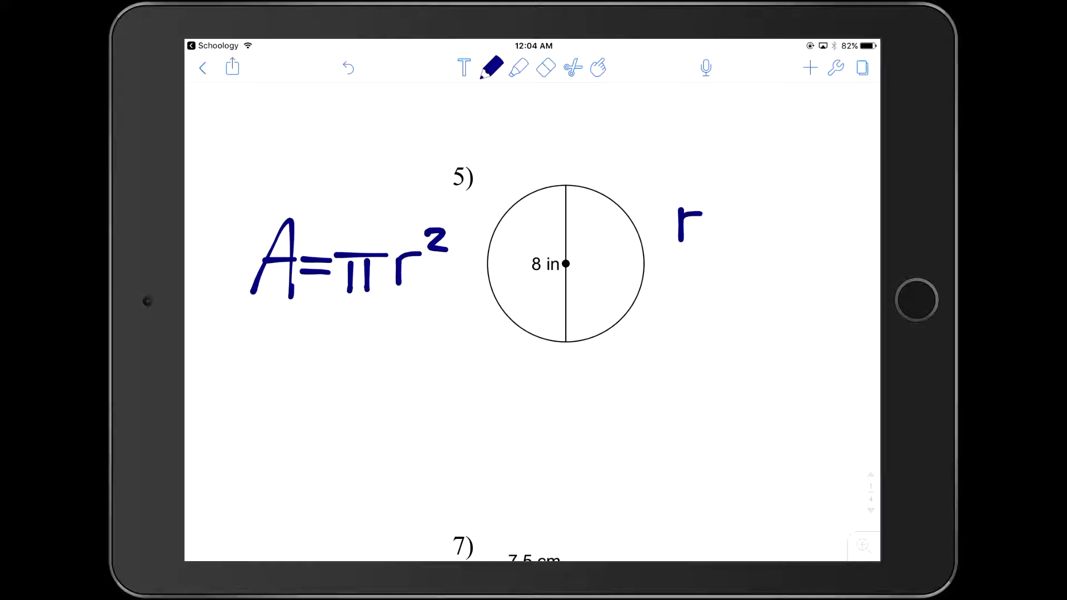
pyautogui.moveTo(707, 225); pyautogui.dragTo(769, 224)
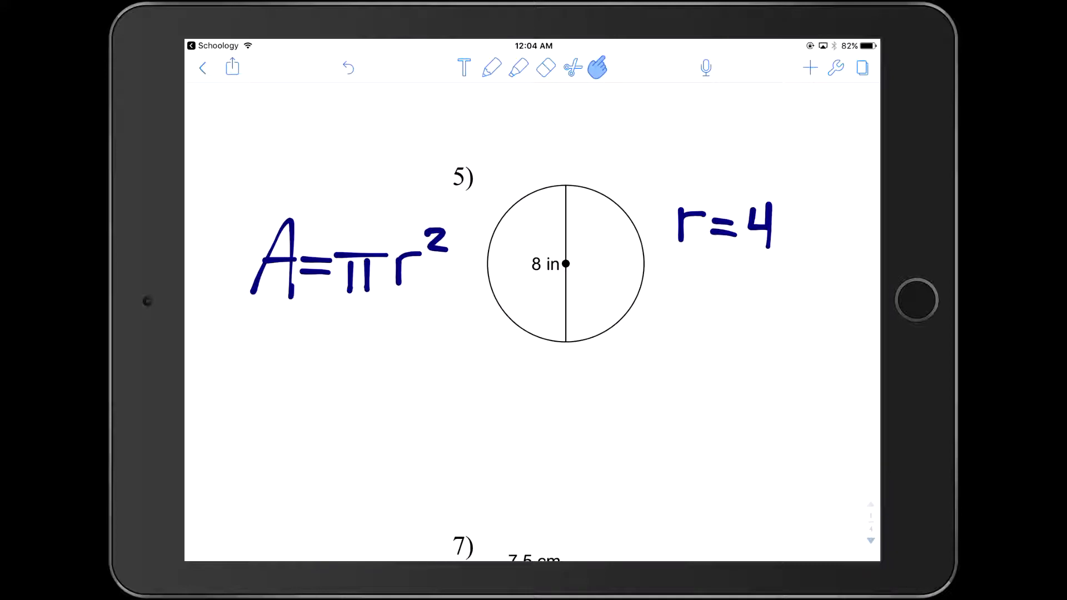
pyautogui.scroll(-3)
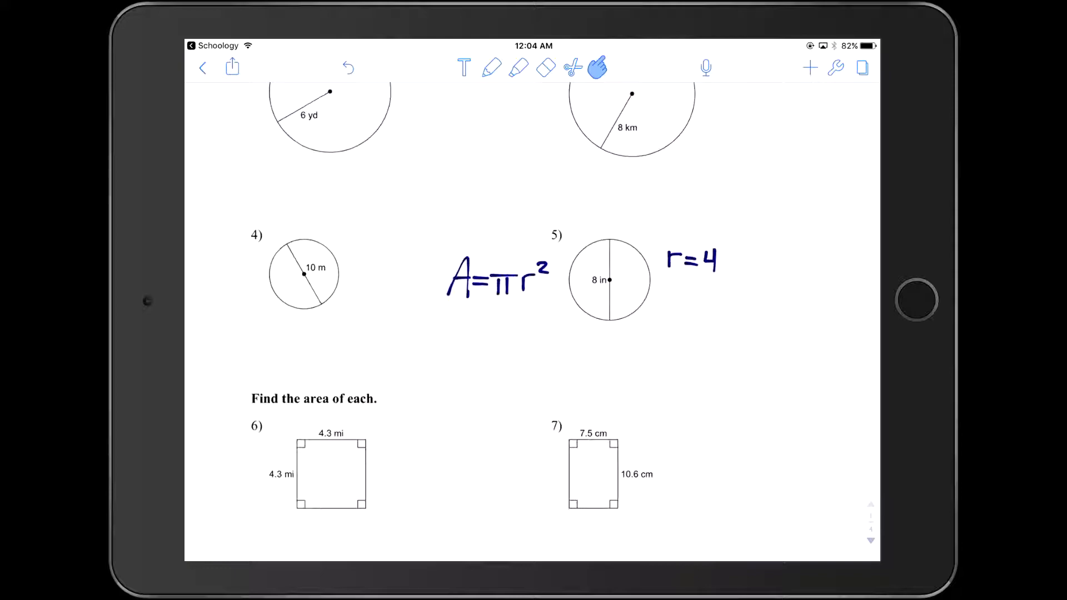
# - Write Test over question 1 at the top and bring up the note's share options
pyautogui.scroll(-3)
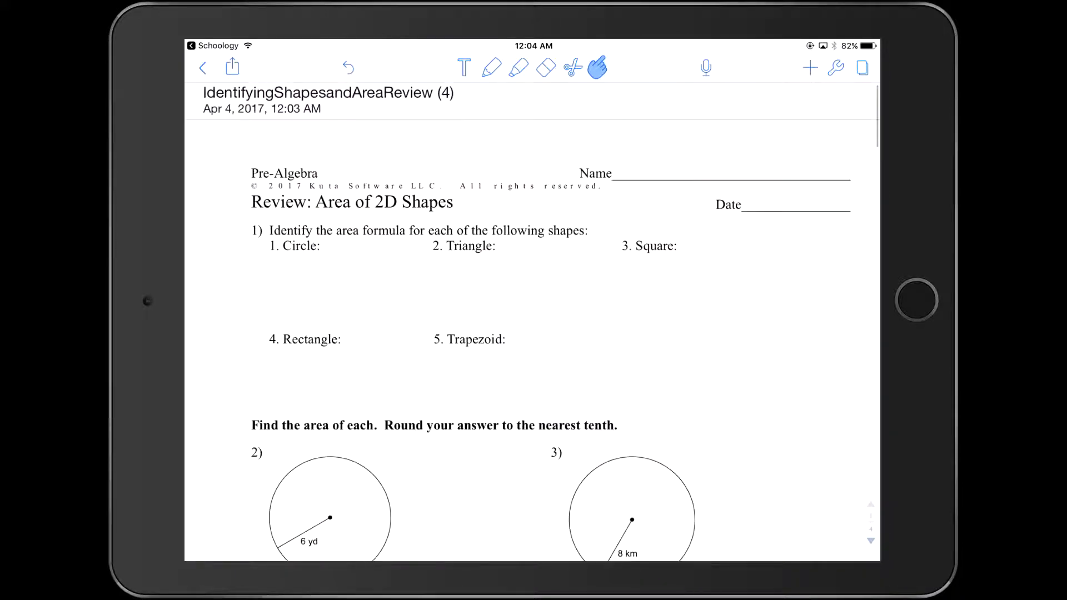
pyautogui.scroll(-3)
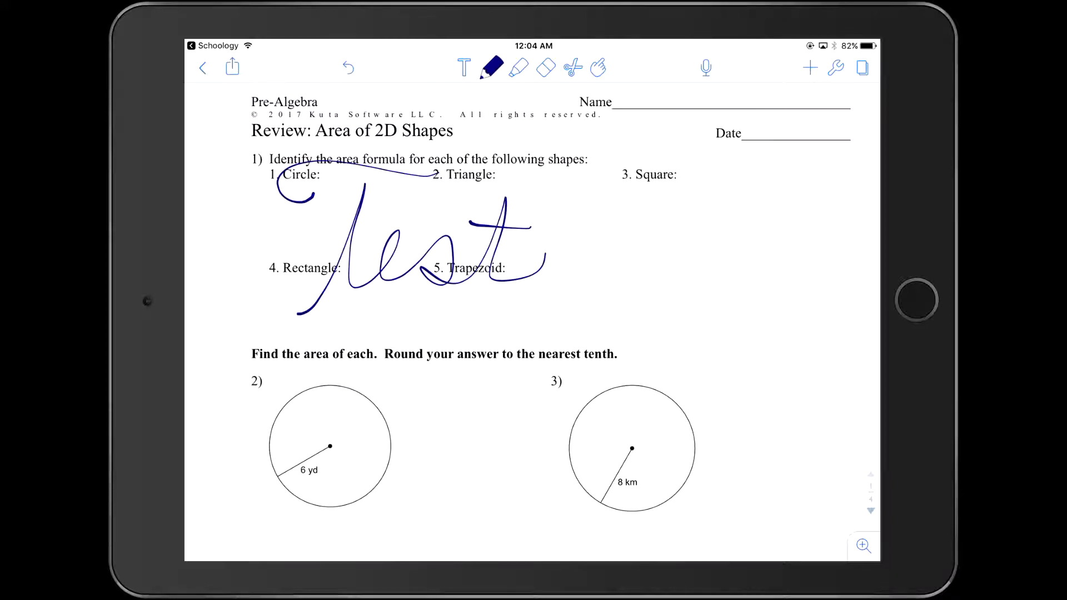
pyautogui.click(233, 68)
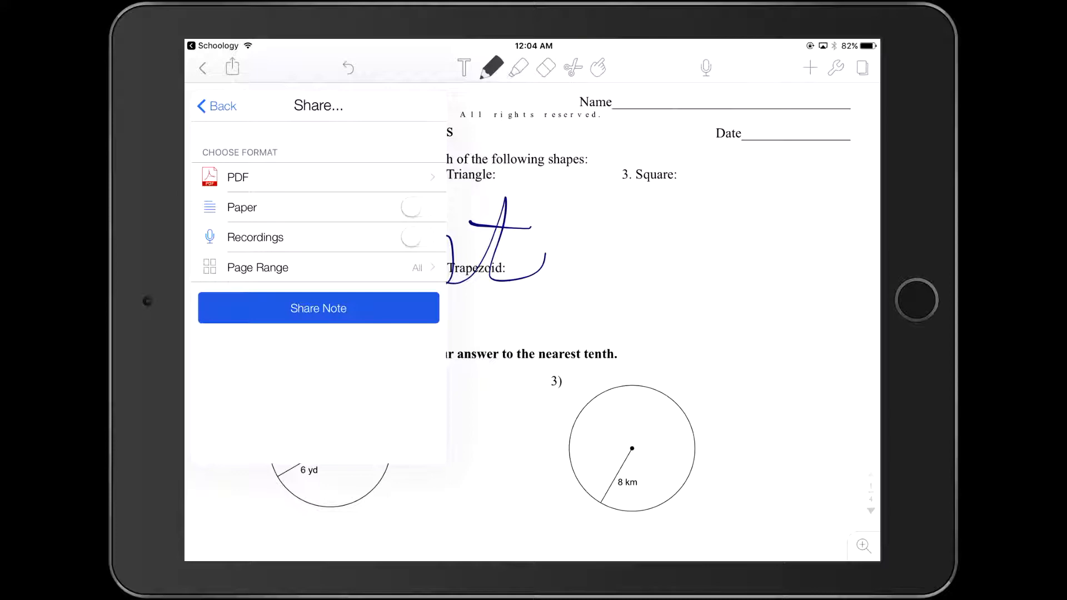
# - Share the annotated note in PDF format to Schoology
pyautogui.click(318, 307)
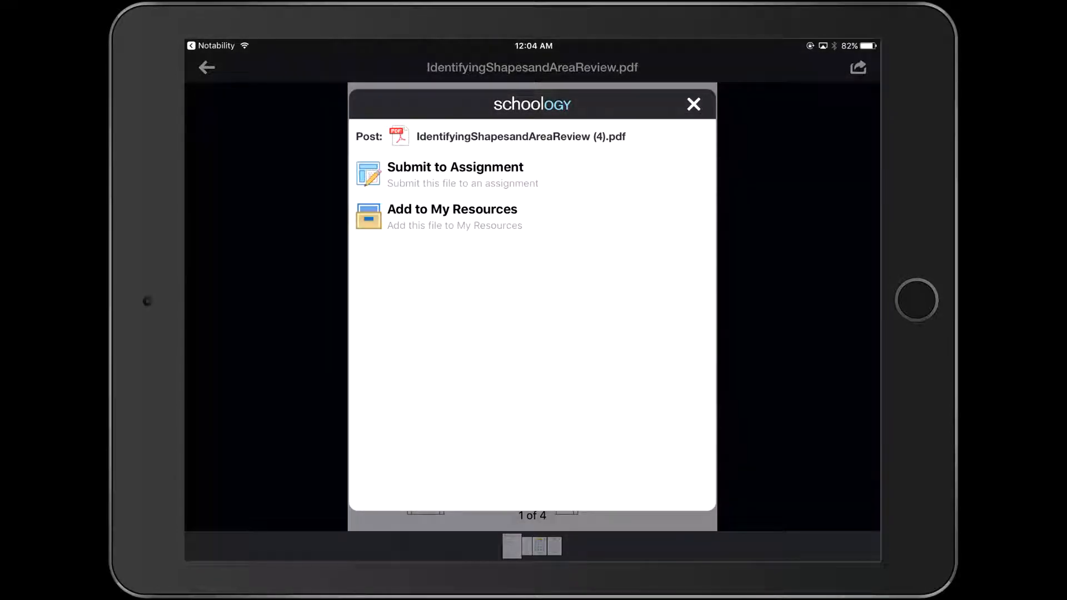
# - Submit the PDF to Pre-Algebra: Periods 5-6, Identifying Shapes/Solids & Calculating Area, and confirm upload
pyautogui.click(454, 175)
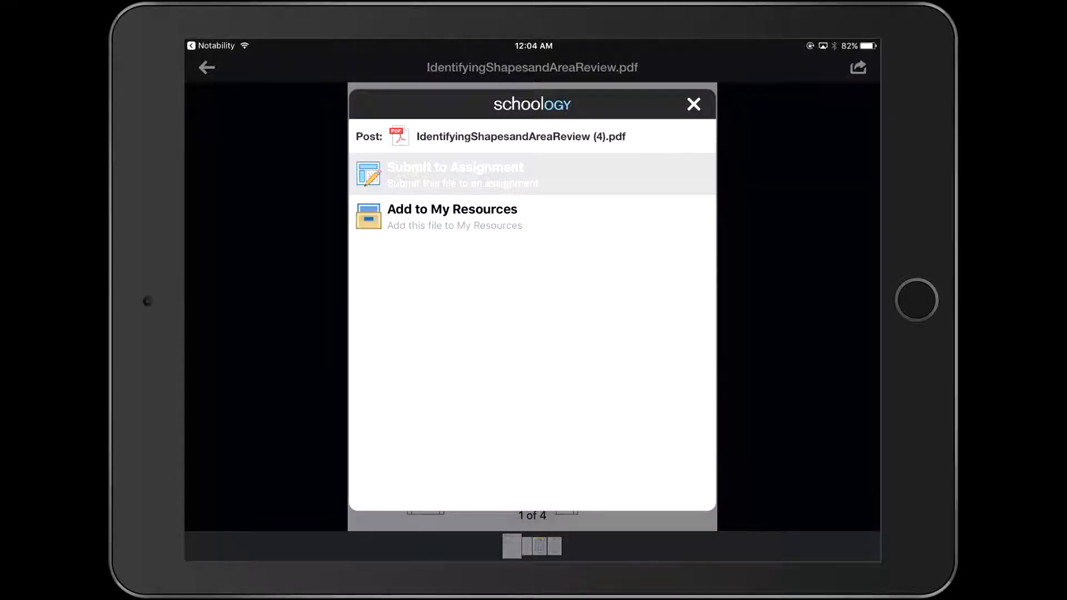
pyautogui.click(455, 175)
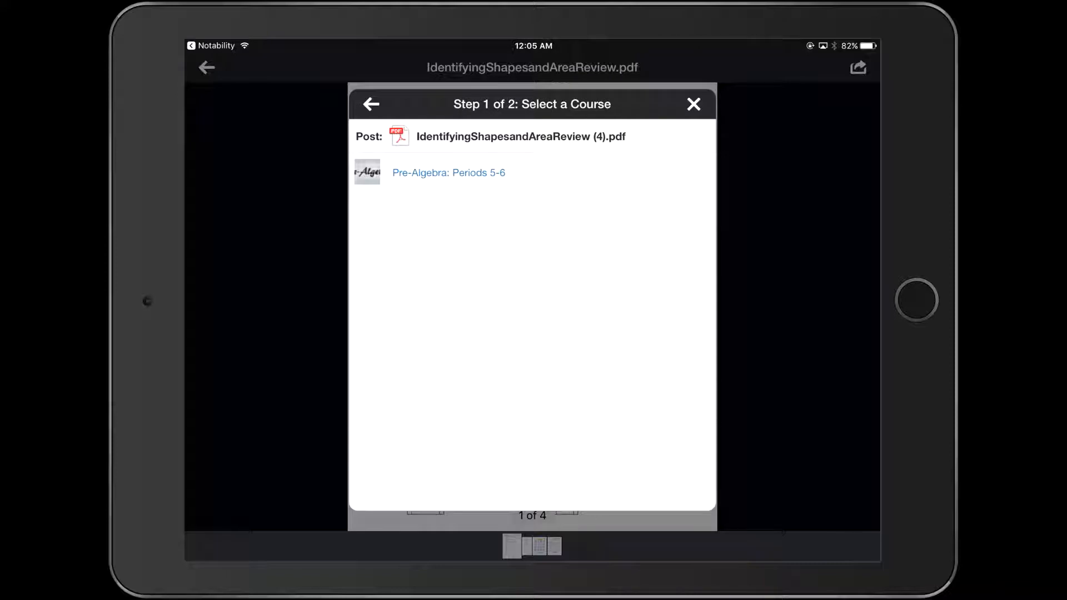
pyautogui.click(448, 172)
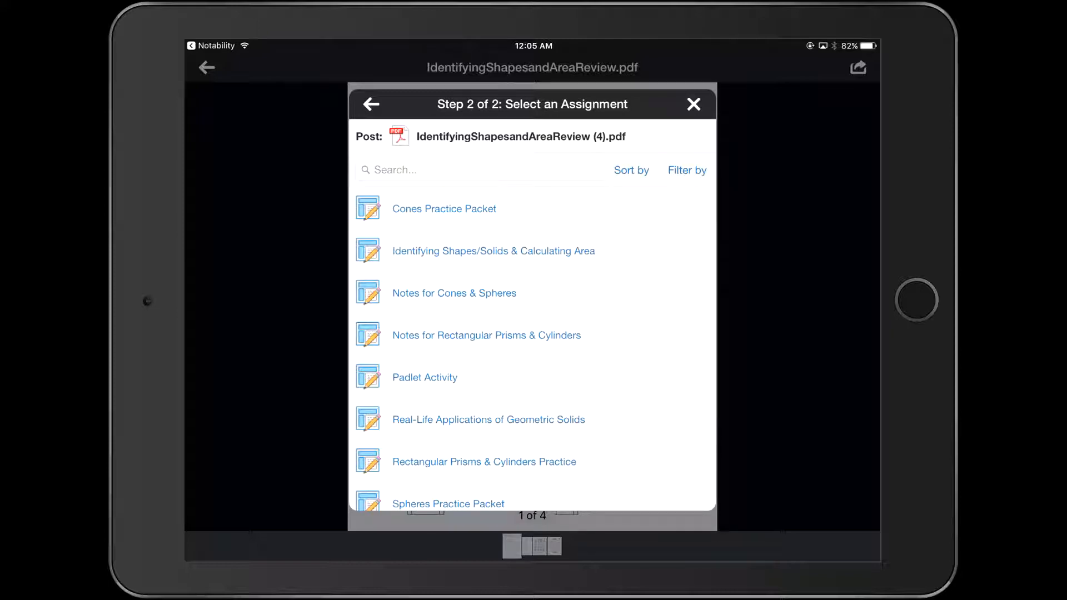
pyautogui.click(492, 250)
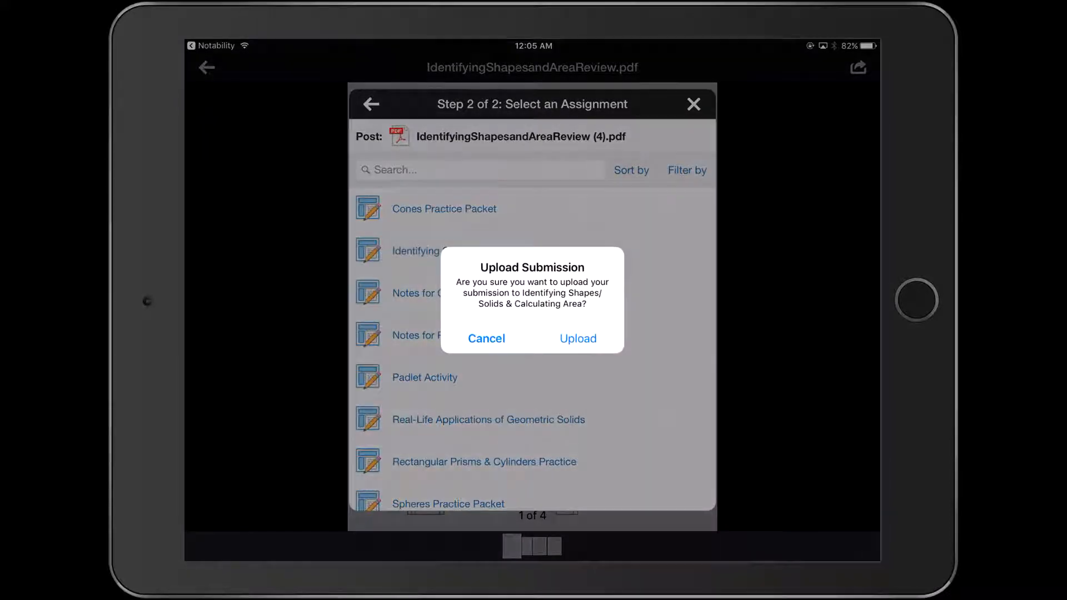
pyautogui.click(576, 338)
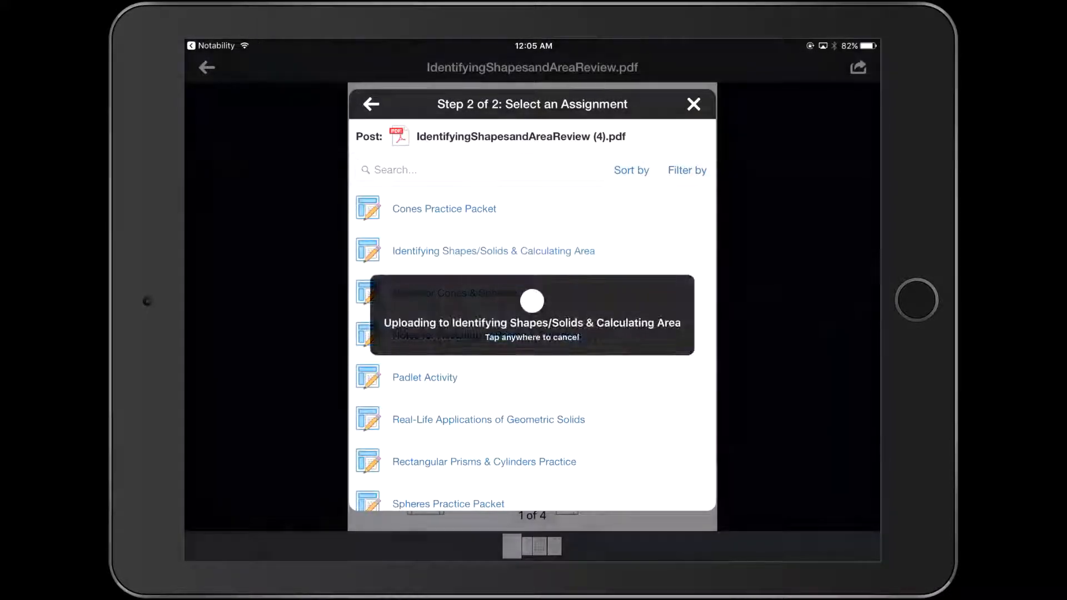